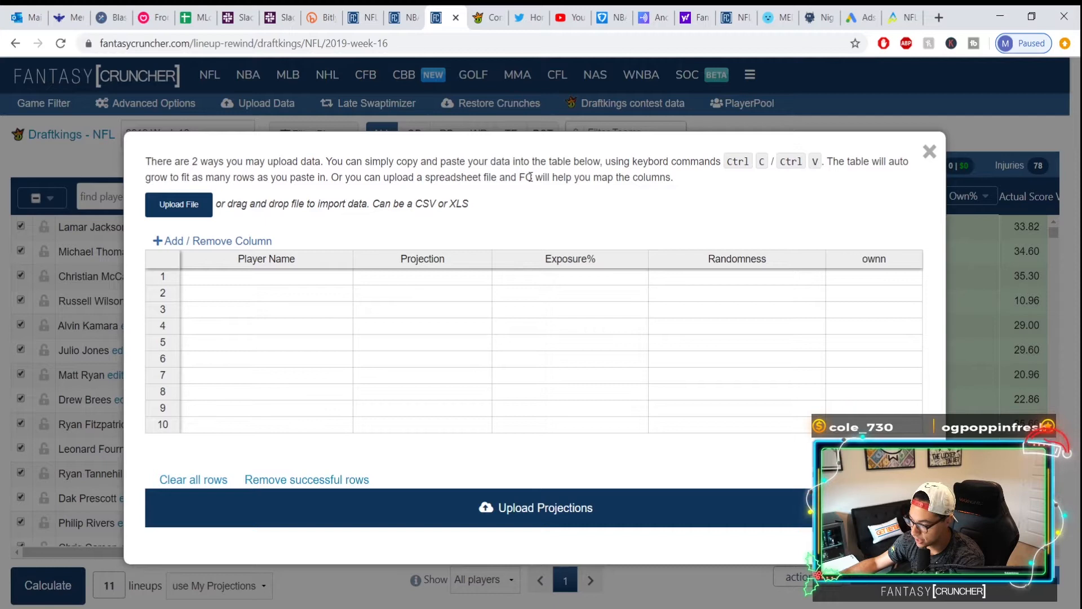
mouse_move(288, 222)
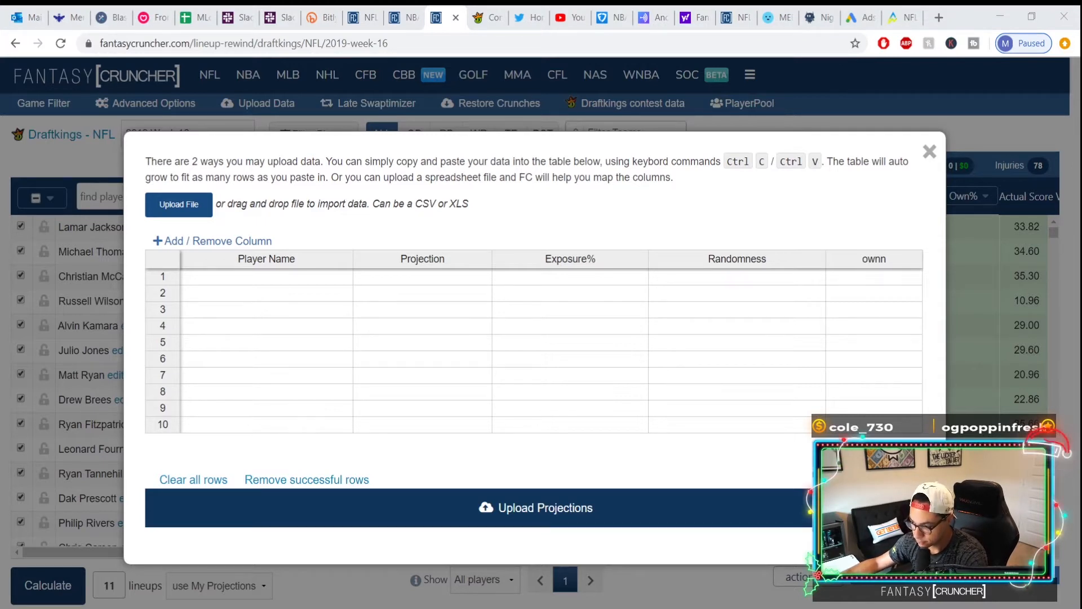
Select NFL DK Ownership (20).xlsx as the file to upload.
click(179, 204)
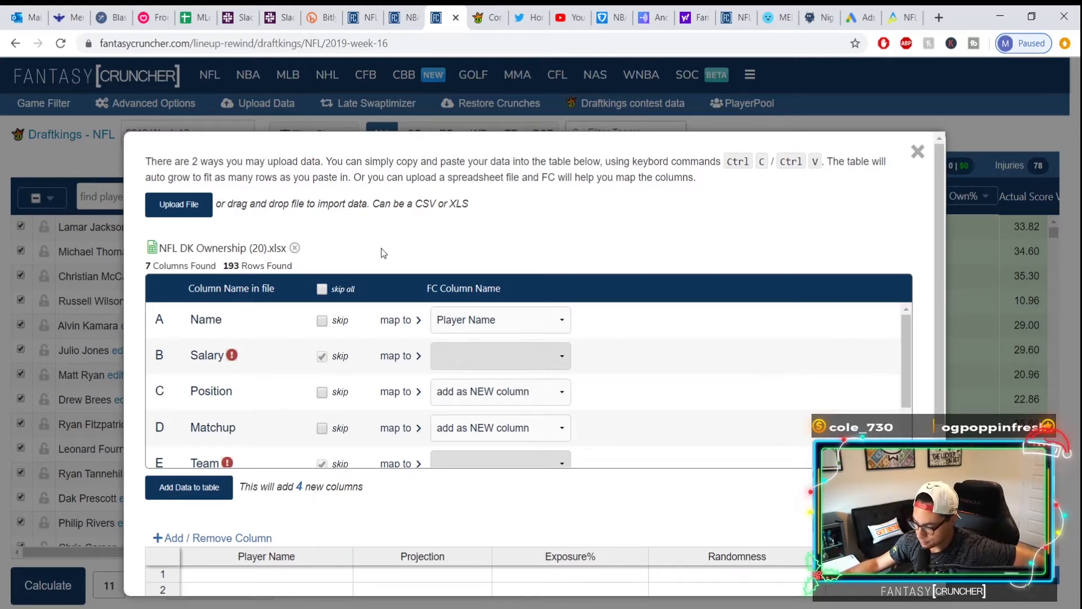
scroll(down, 3)
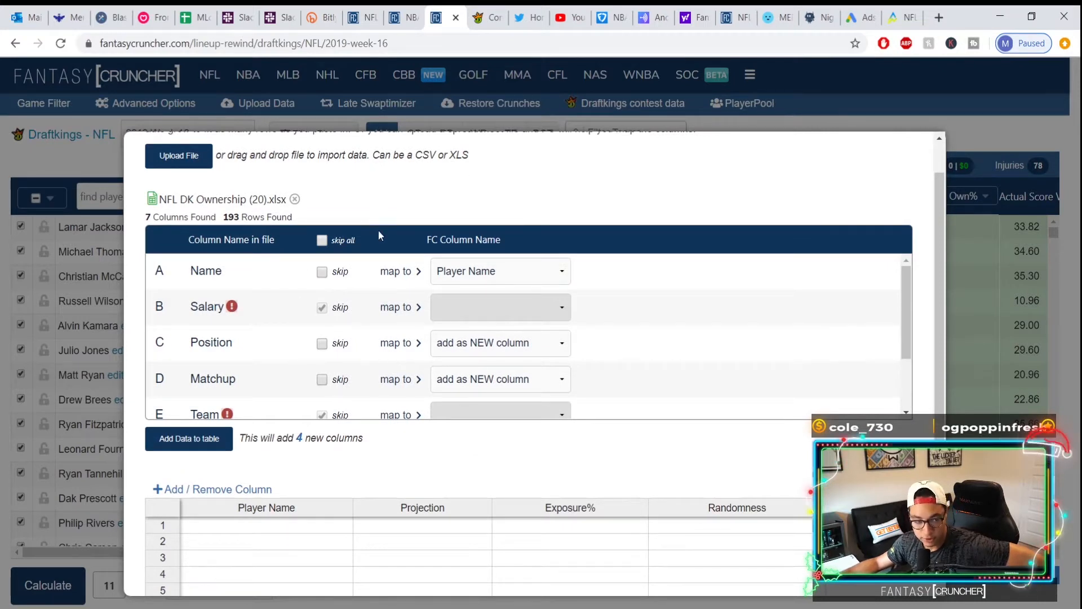
mouse_move(406, 193)
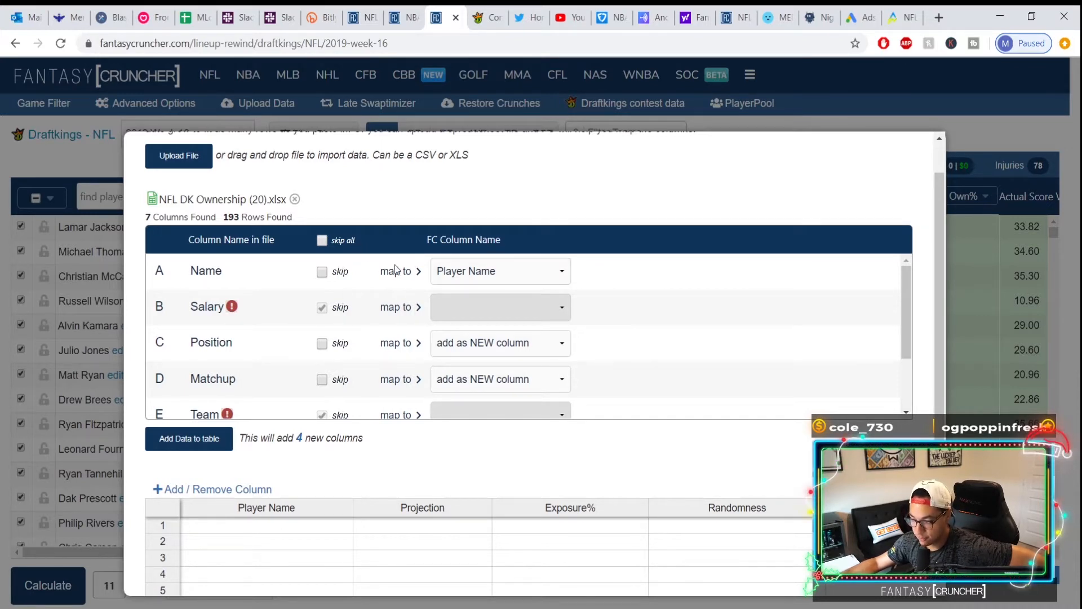
click(499, 271)
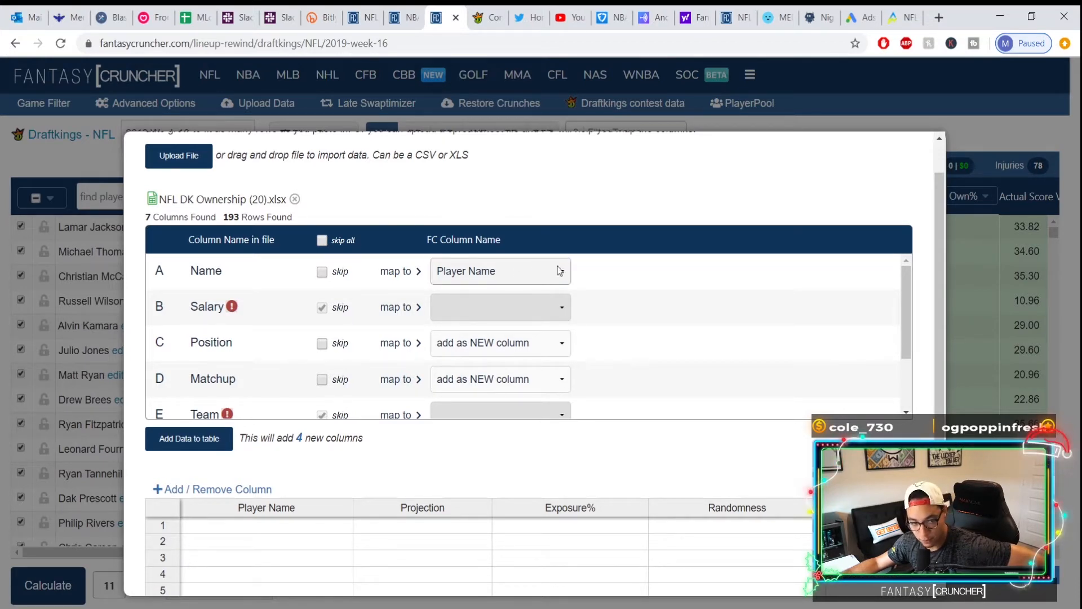
click(500, 270)
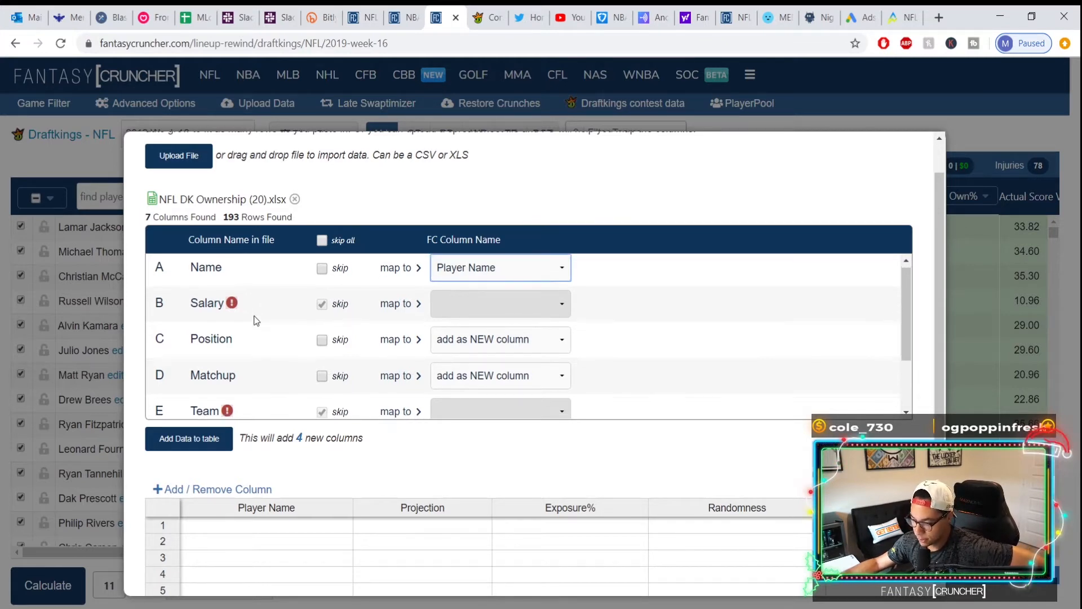
scroll(down, 3)
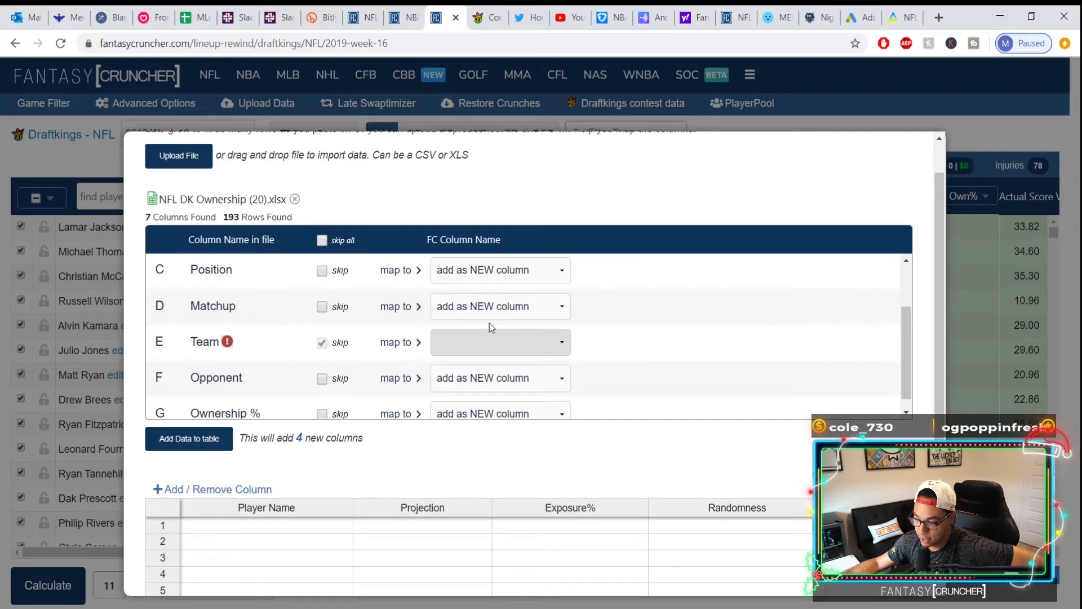
mouse_move(191, 305)
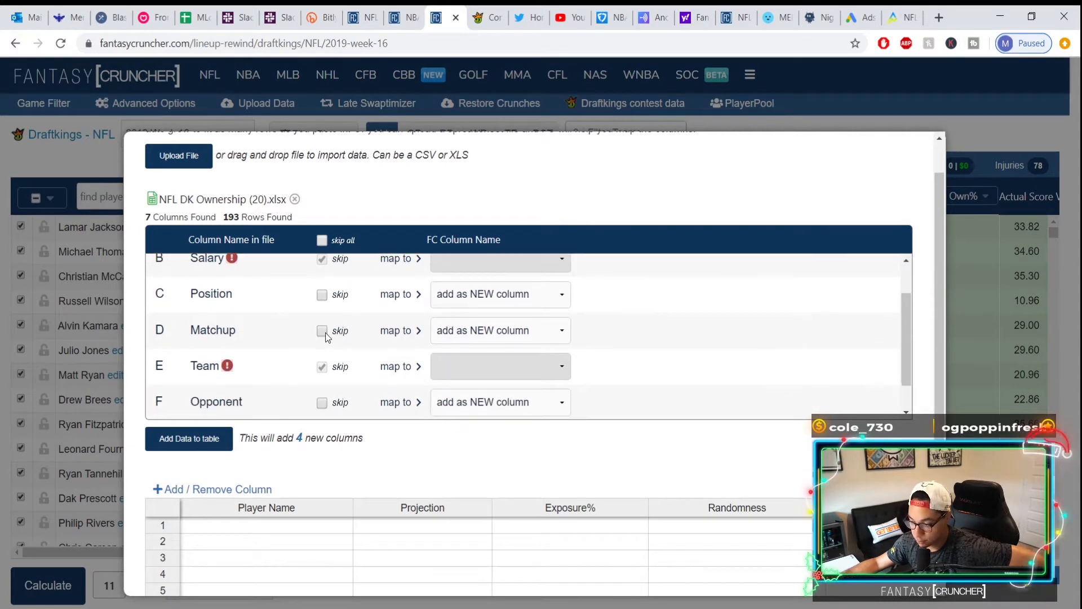
click(322, 331)
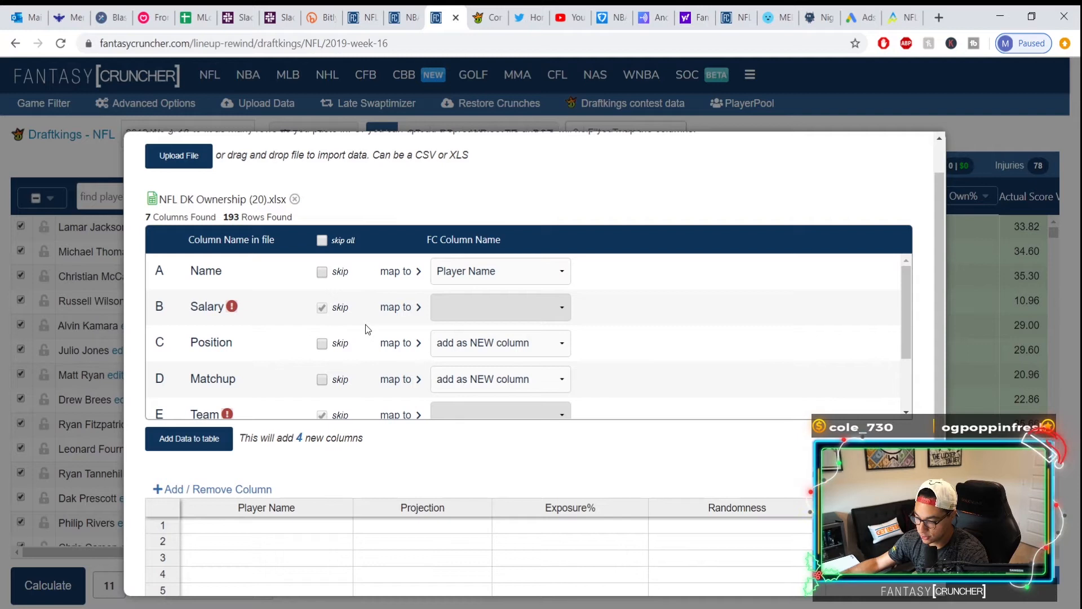
Skip Opponent and Ownership %, adding only Position and Matchup to the upload table.
scroll(down, 3)
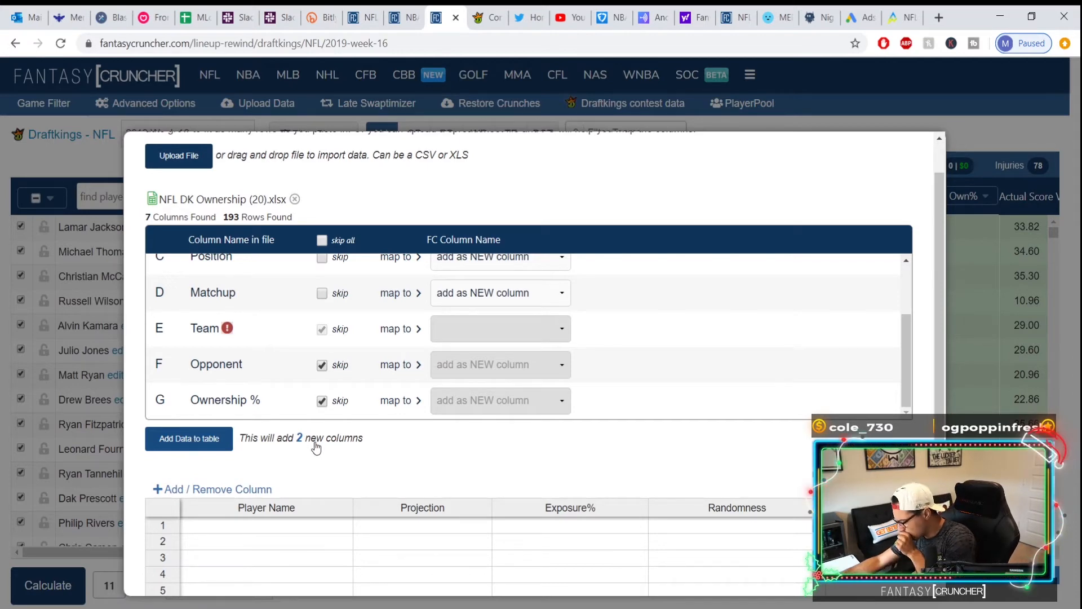
click(189, 438)
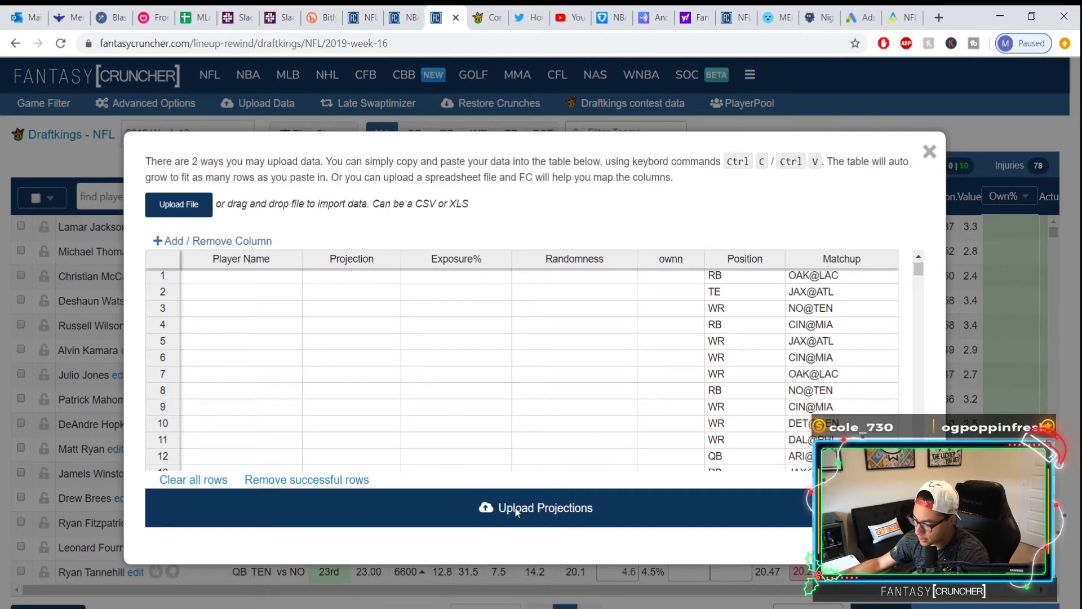
Upload the projections so Position and Matchup columns appear in the player pool.
click(535, 508)
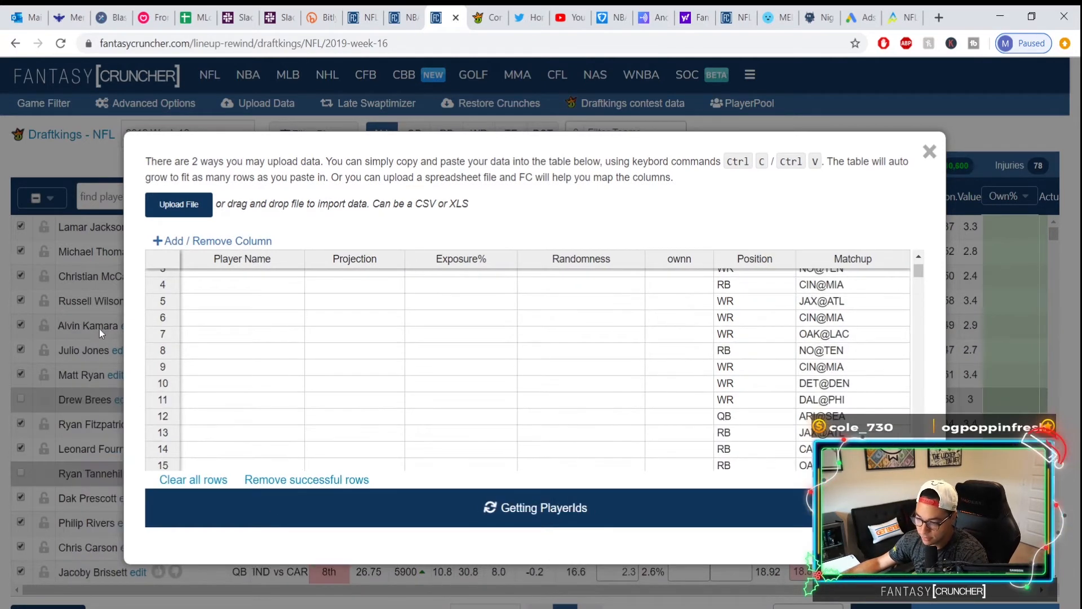
click(930, 151)
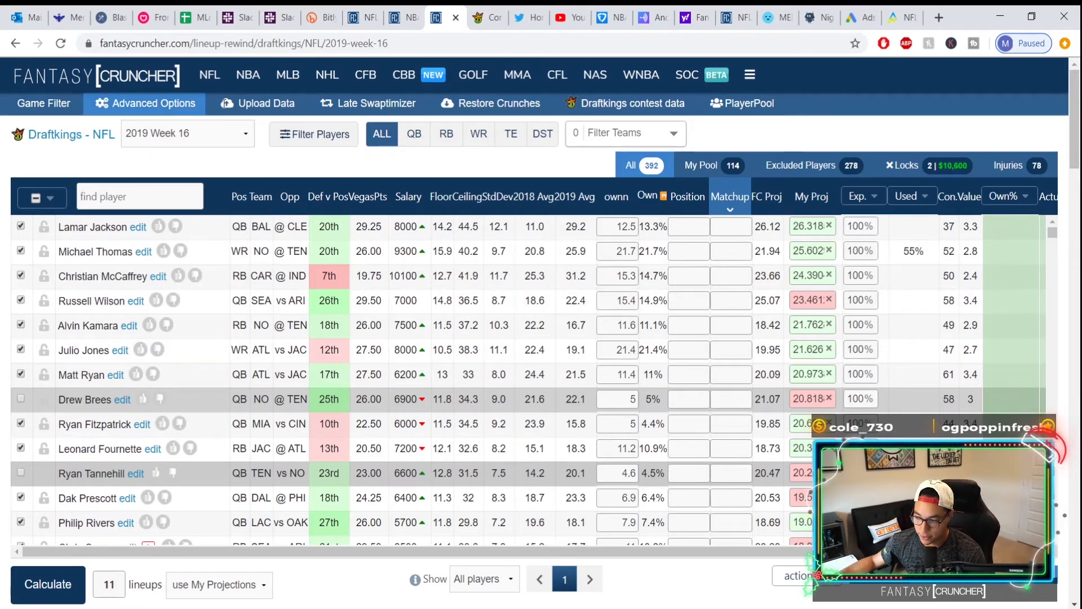
click(265, 103)
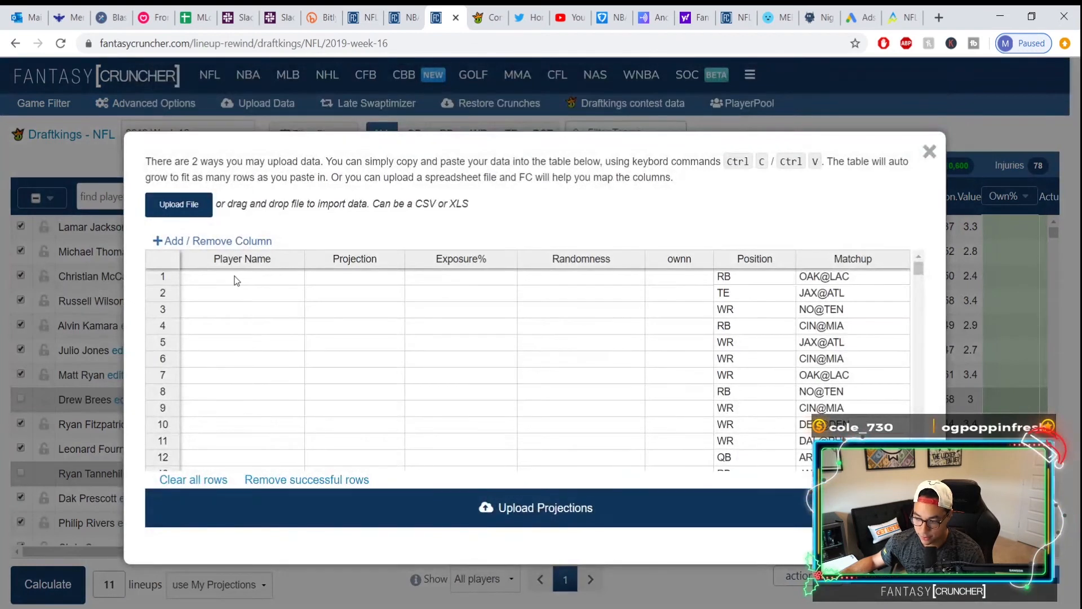
click(241, 276)
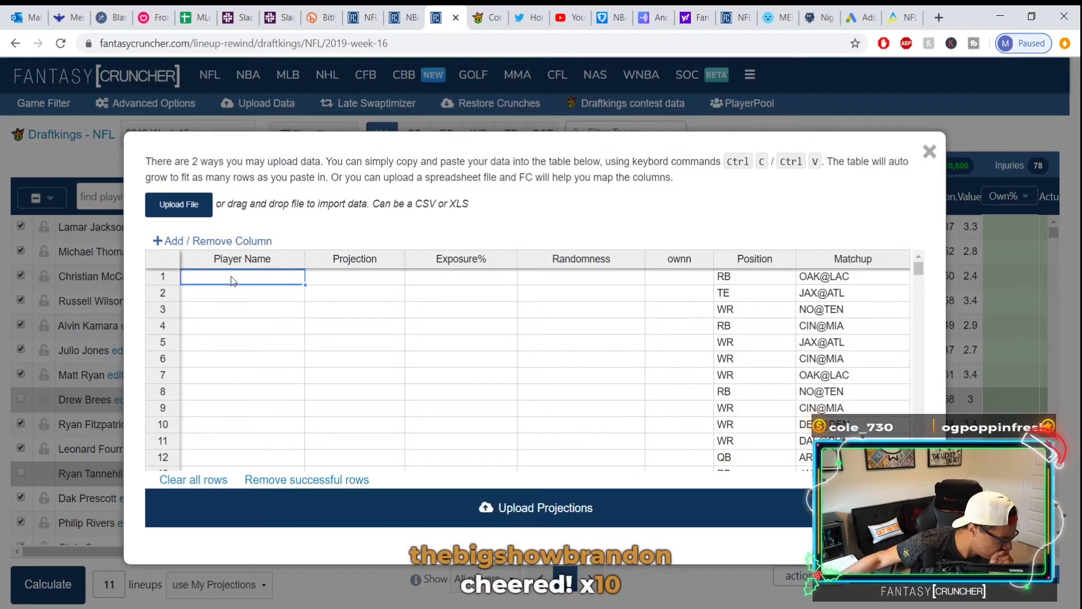
mouse_move(179, 204)
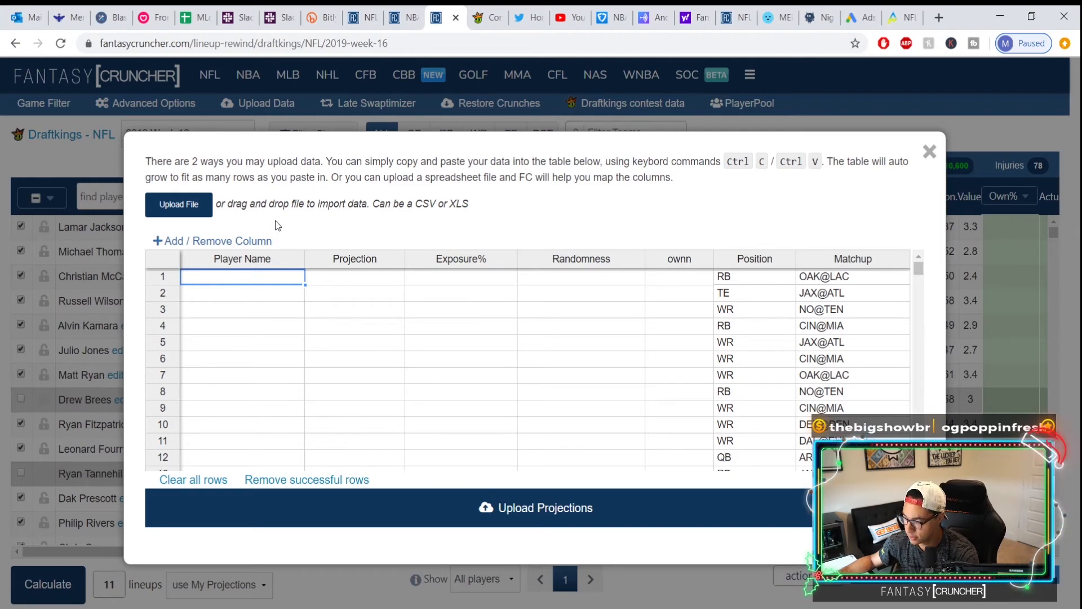
mouse_move(787, 255)
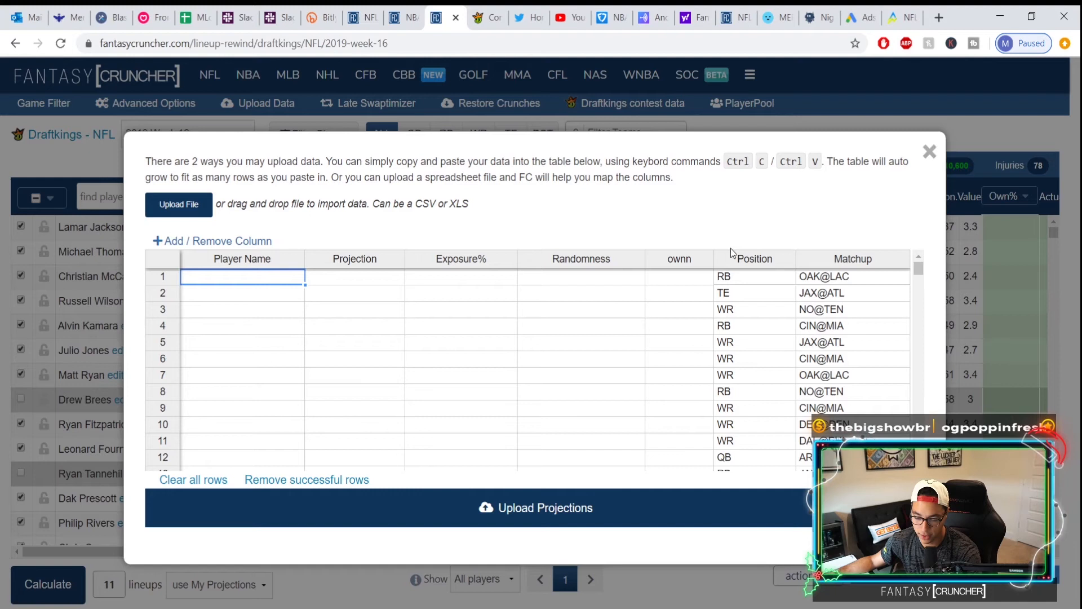
mouse_move(482, 215)
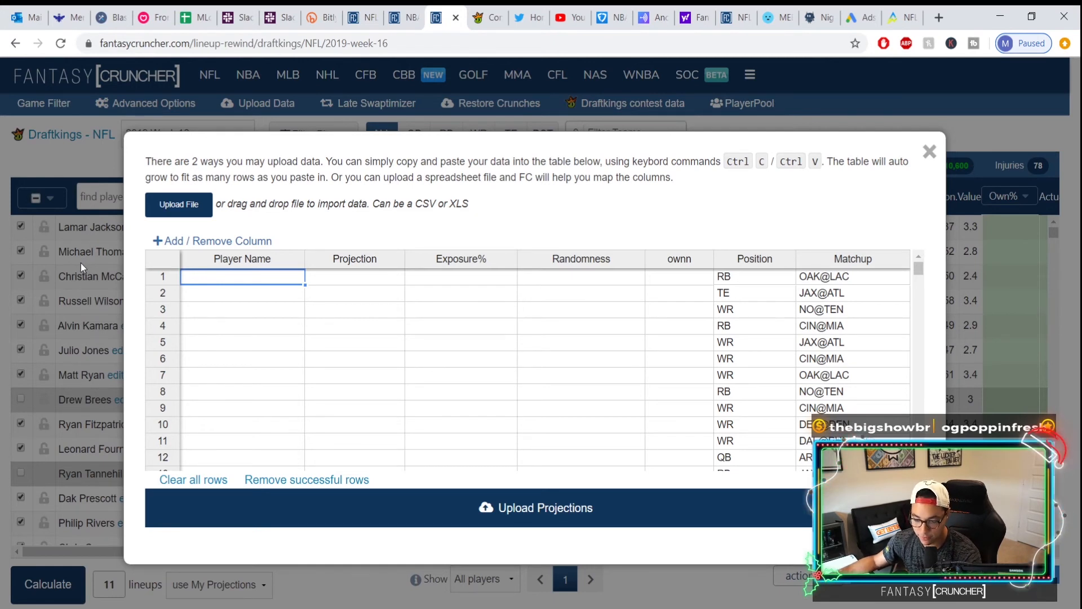
mouse_move(84, 317)
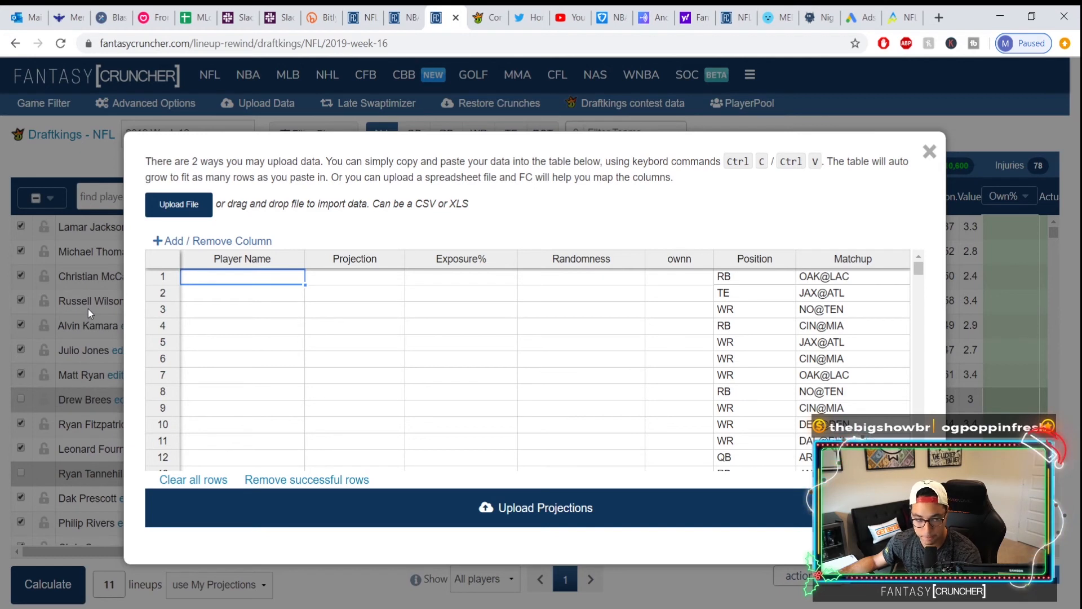
mouse_move(97, 318)
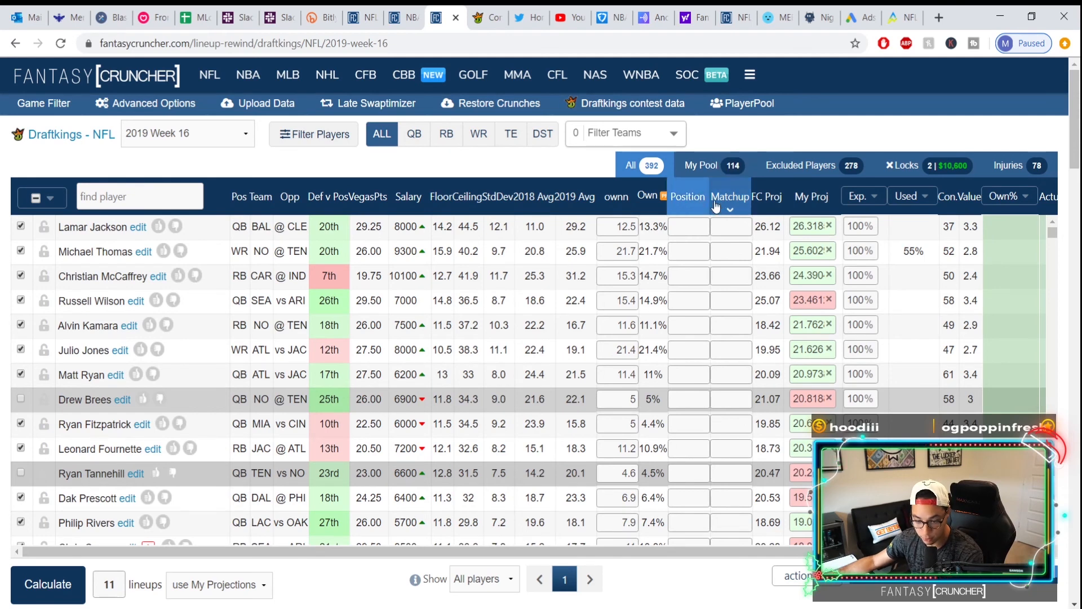
mouse_move(730, 197)
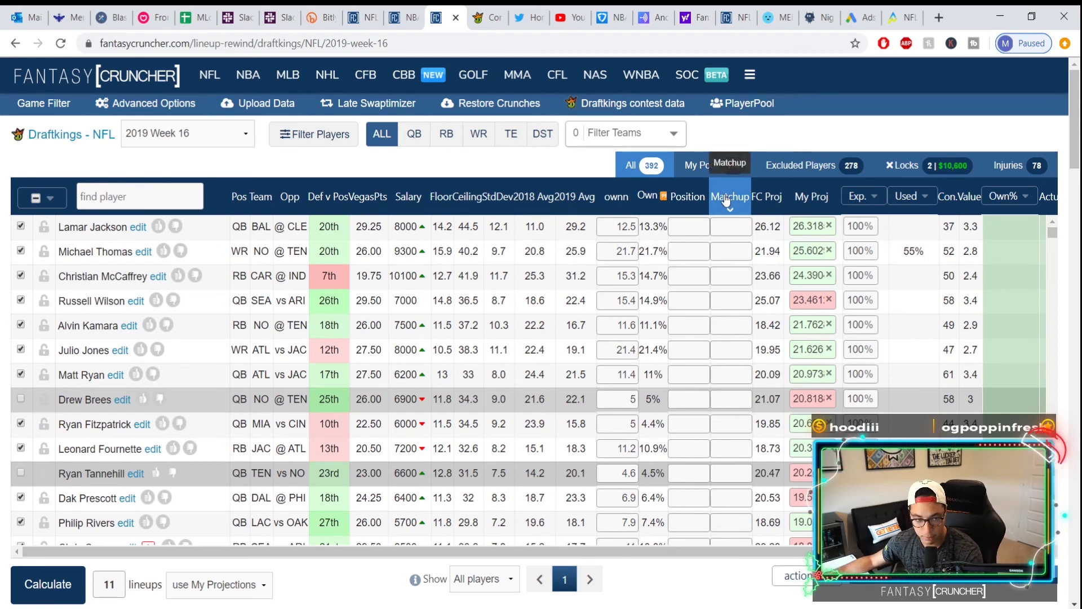